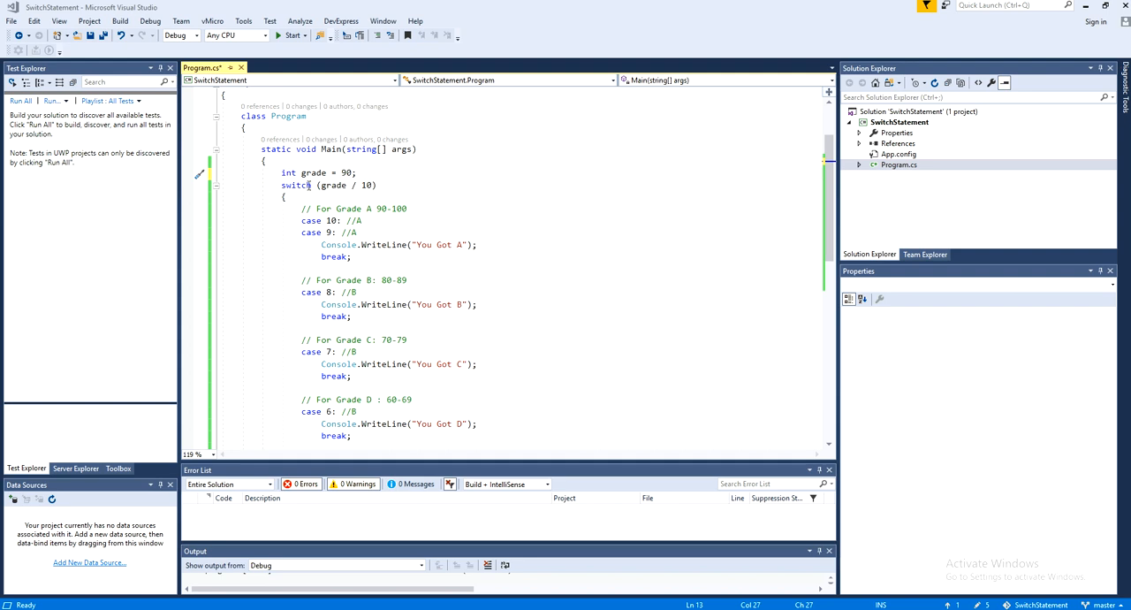
# - Highlight the Grade A case block of the switch statement for explanation
pyautogui.tripleClick(314, 172)
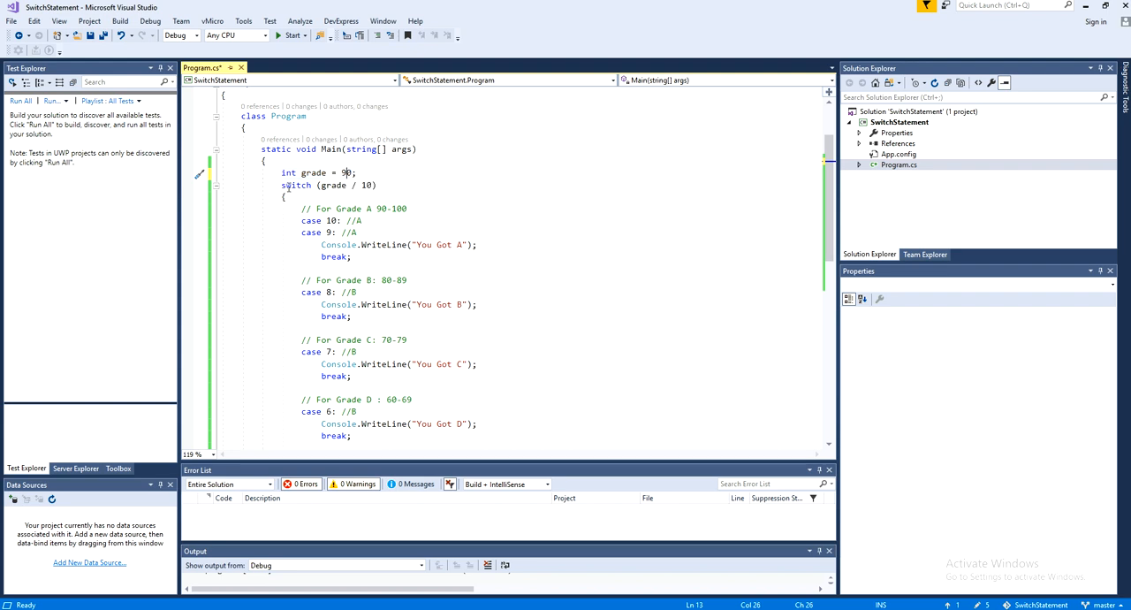
pyautogui.moveTo(281, 184); pyautogui.dragTo(352, 257)
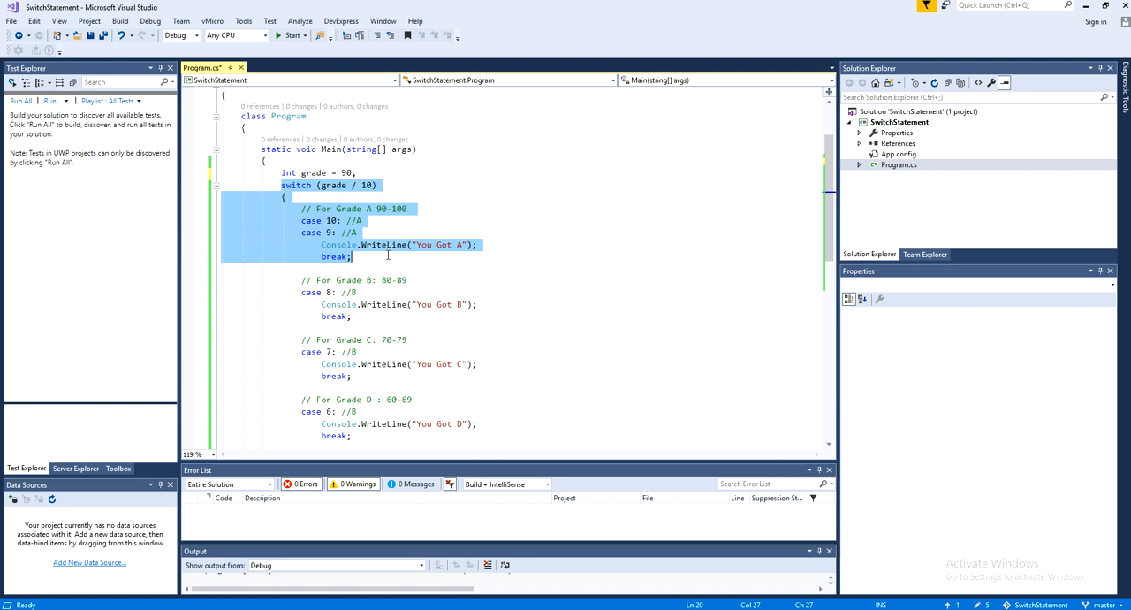
pyautogui.moveTo(333, 184)
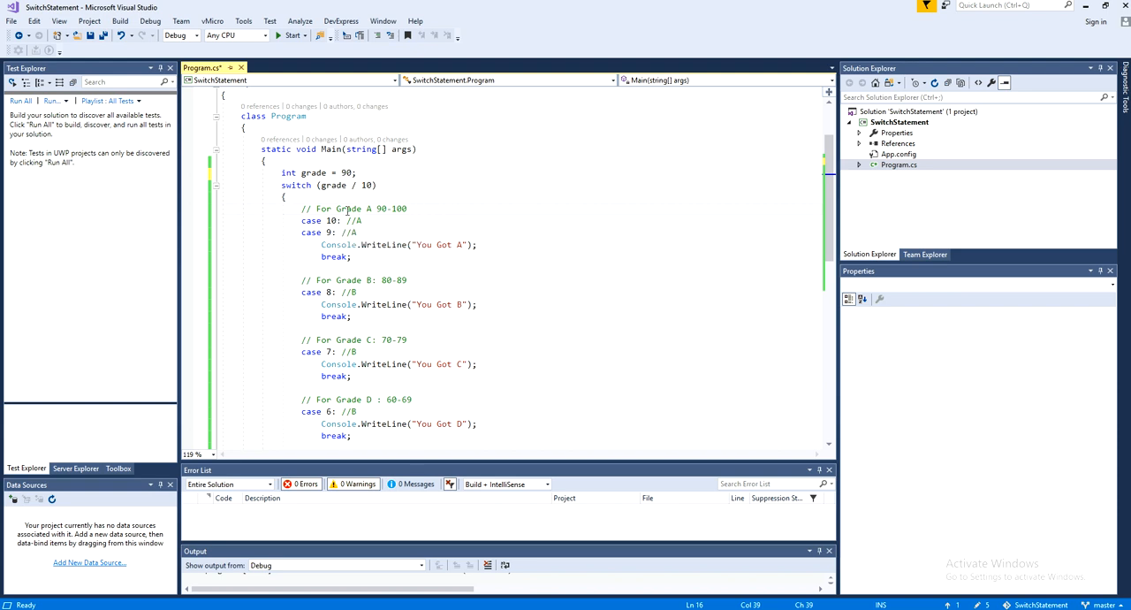
pyautogui.moveTo(411, 207)
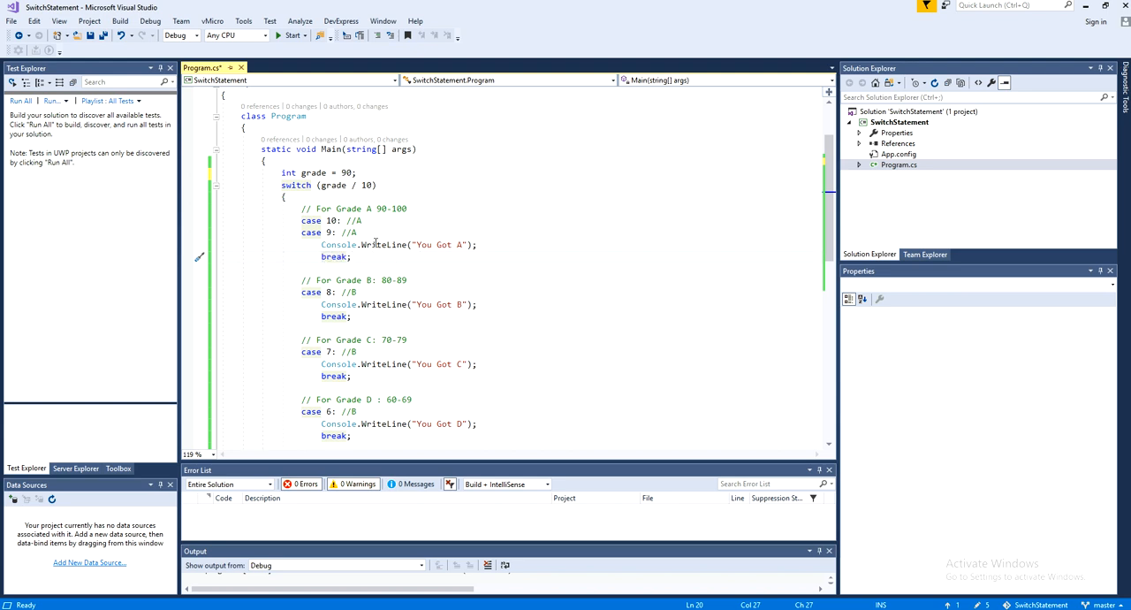
pyautogui.scroll(-3)
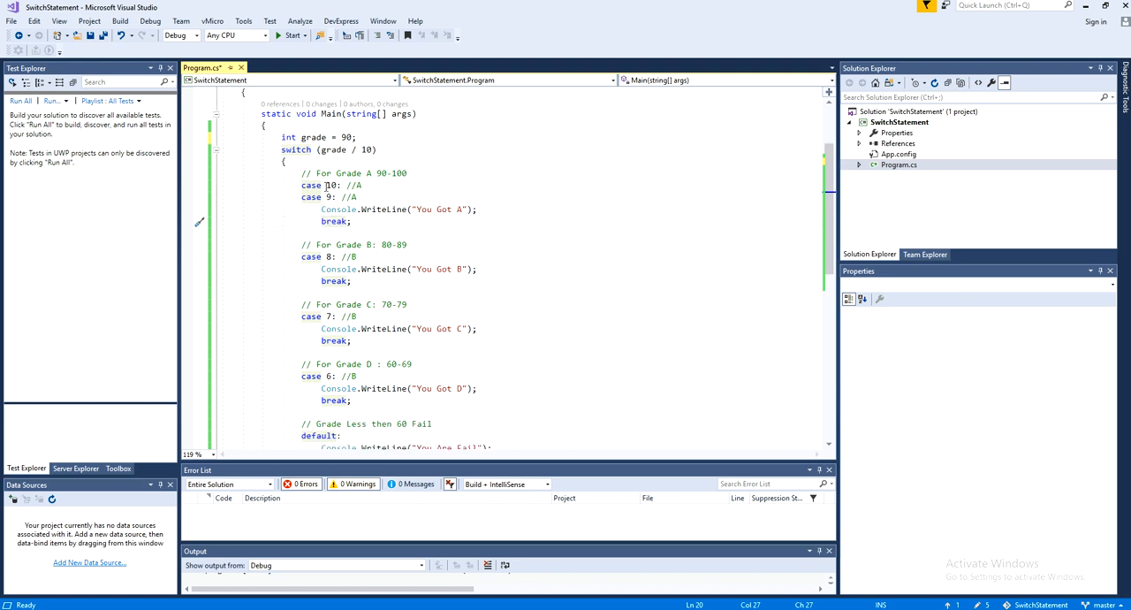
pyautogui.moveTo(333, 150)
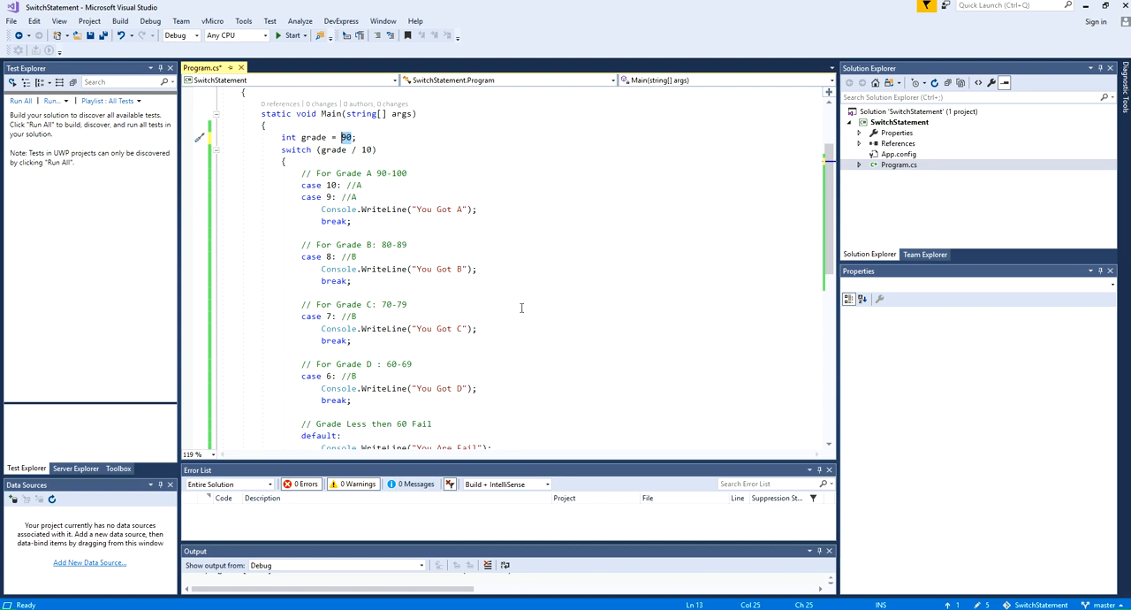
pyautogui.moveTo(356, 149)
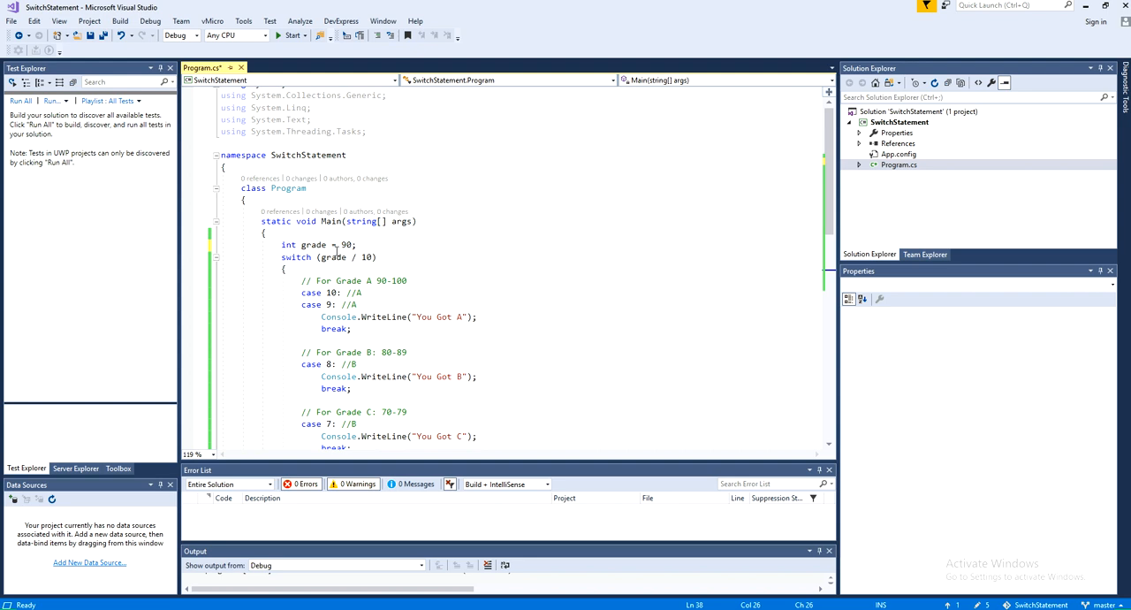
# - Debug from a breakpoint on the switch line, stepping with F10 to the end of Main
pyautogui.click(187, 257)
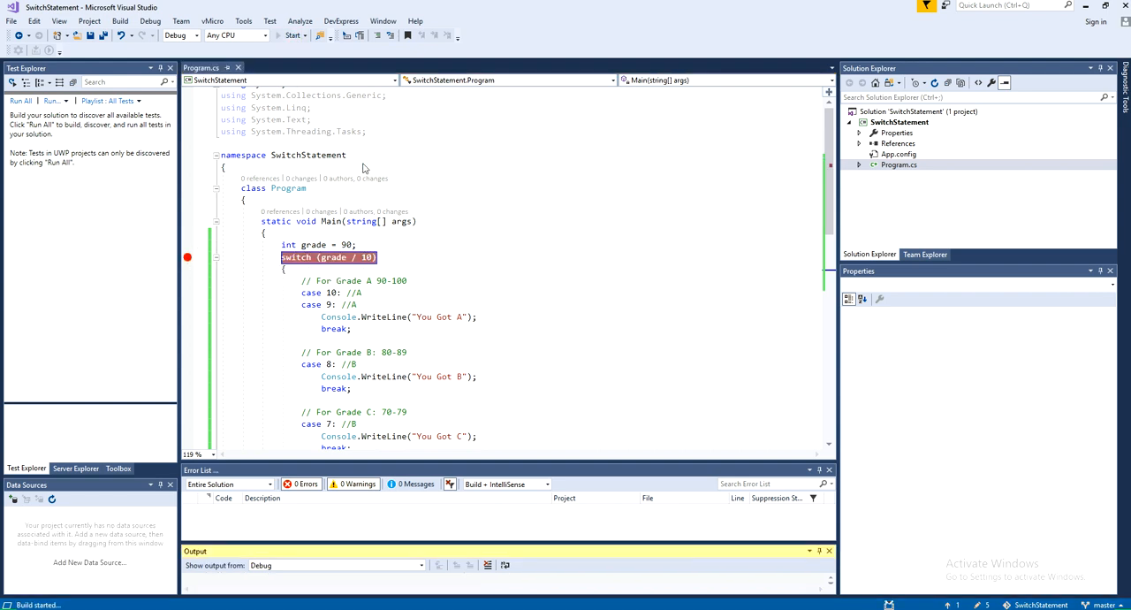
pyautogui.click(291, 36)
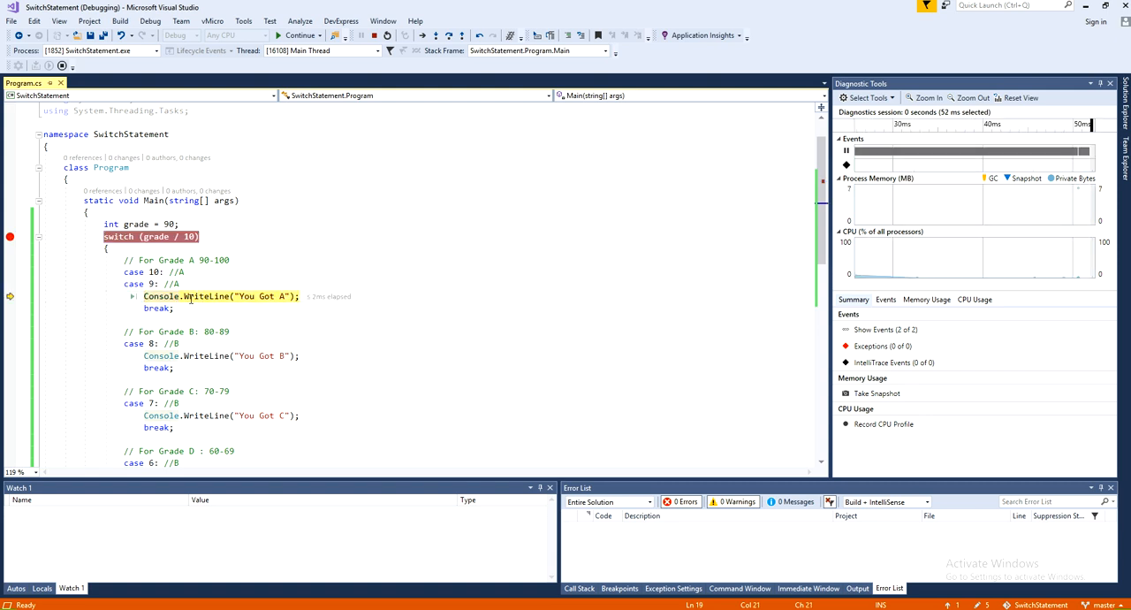
pyautogui.press('F10')
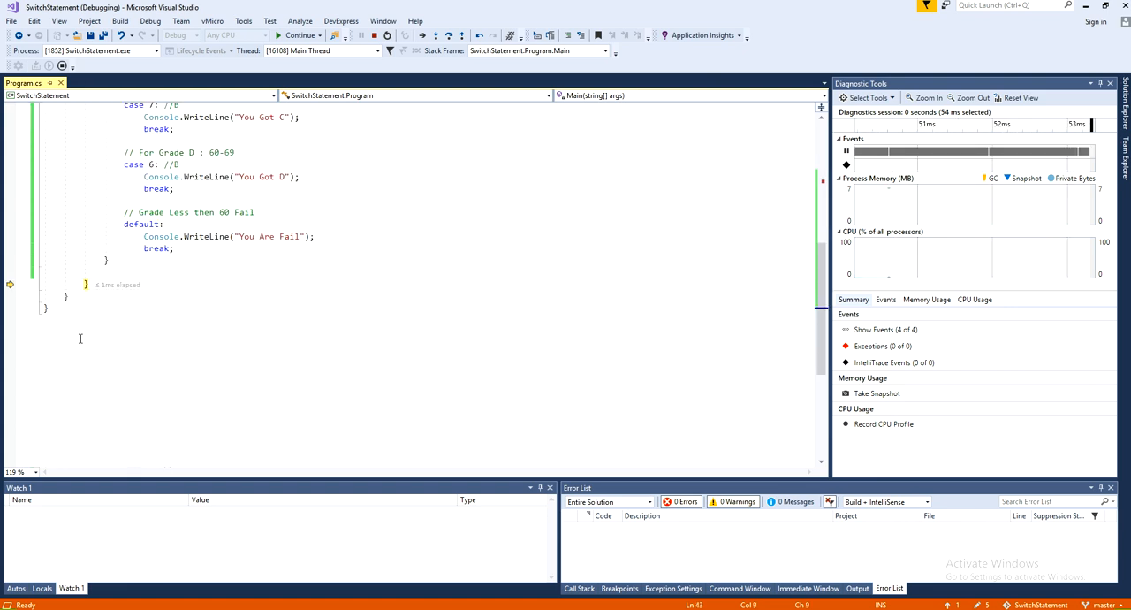
pyautogui.moveTo(137, 337)
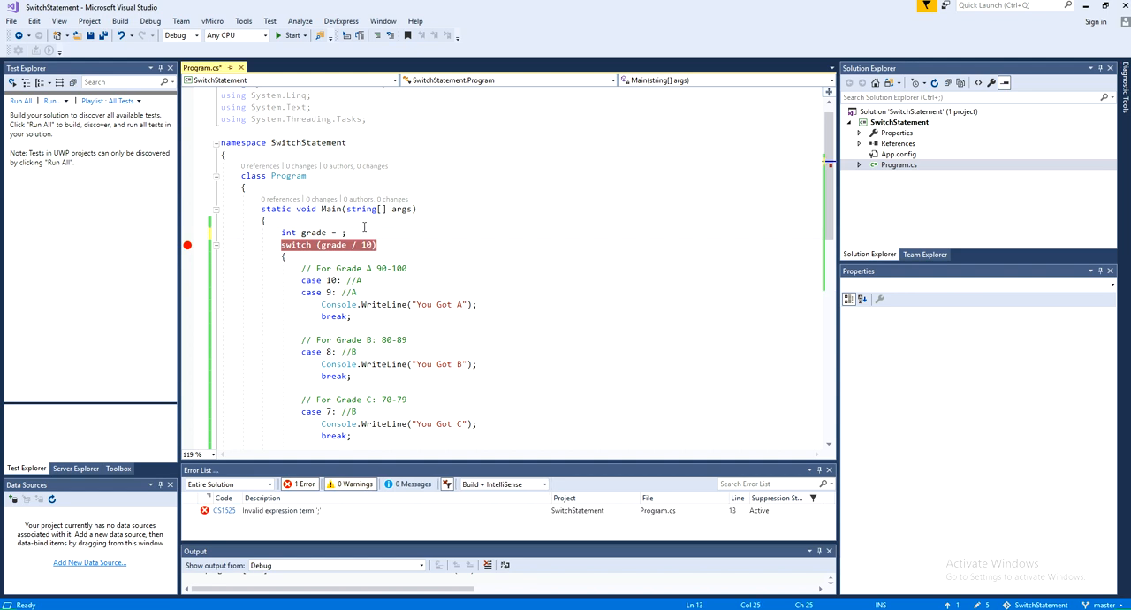
# - Change the grade value from 90 to 85
pyautogui.write('85')
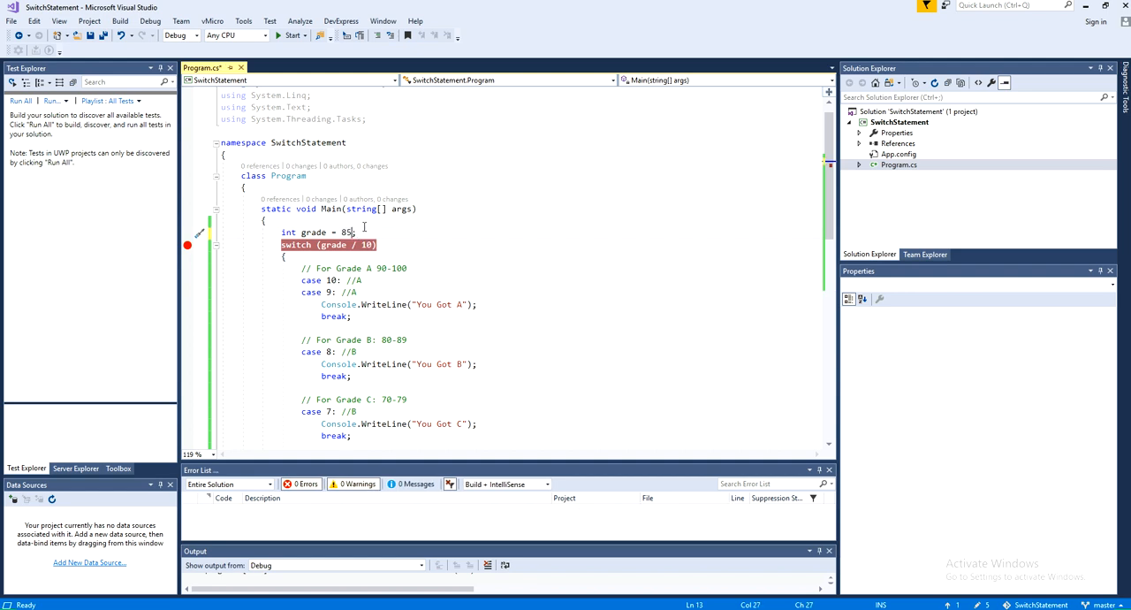
pyautogui.moveTo(270, 20)
pyautogui.write('60')
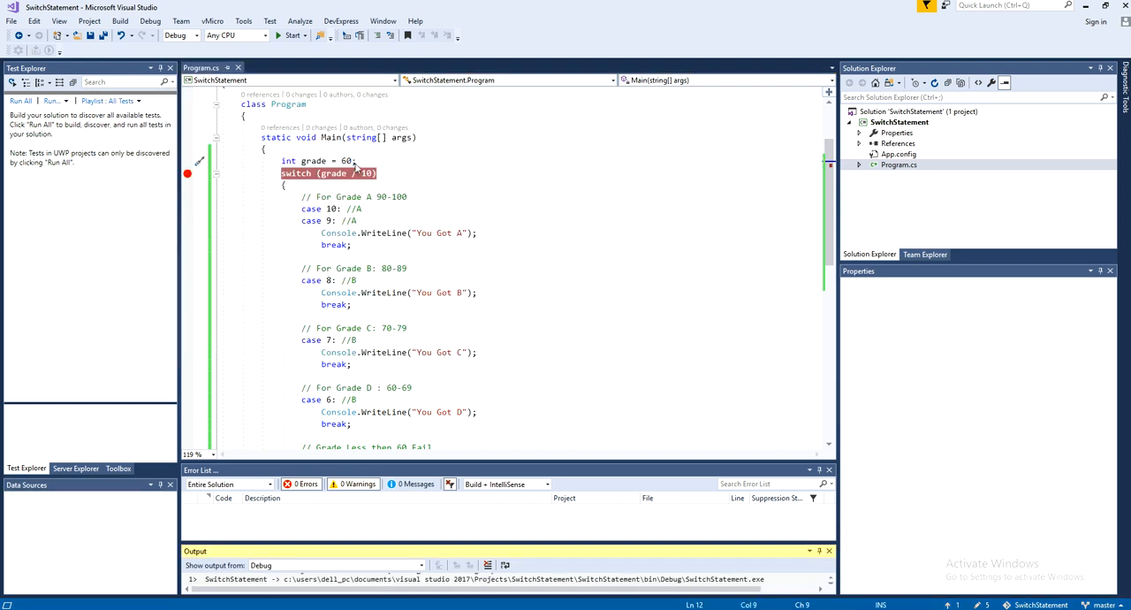
# - Start a debugging run of the program with grade 60
pyautogui.click(290, 35)
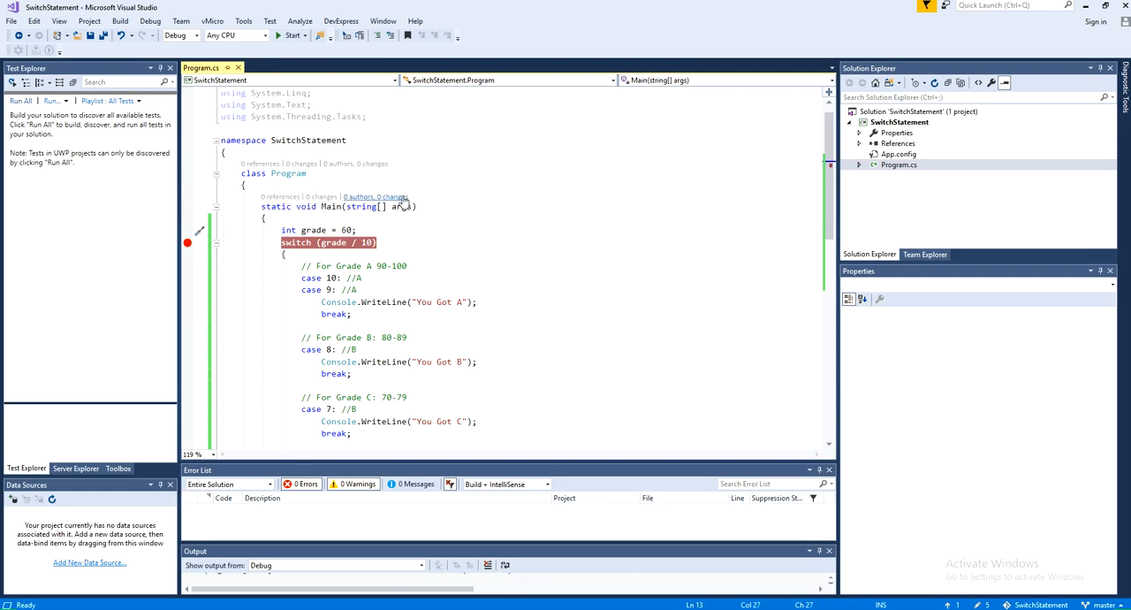
# - Edit the grade to 59, then end the debugging session after the default case
pyautogui.write('98')
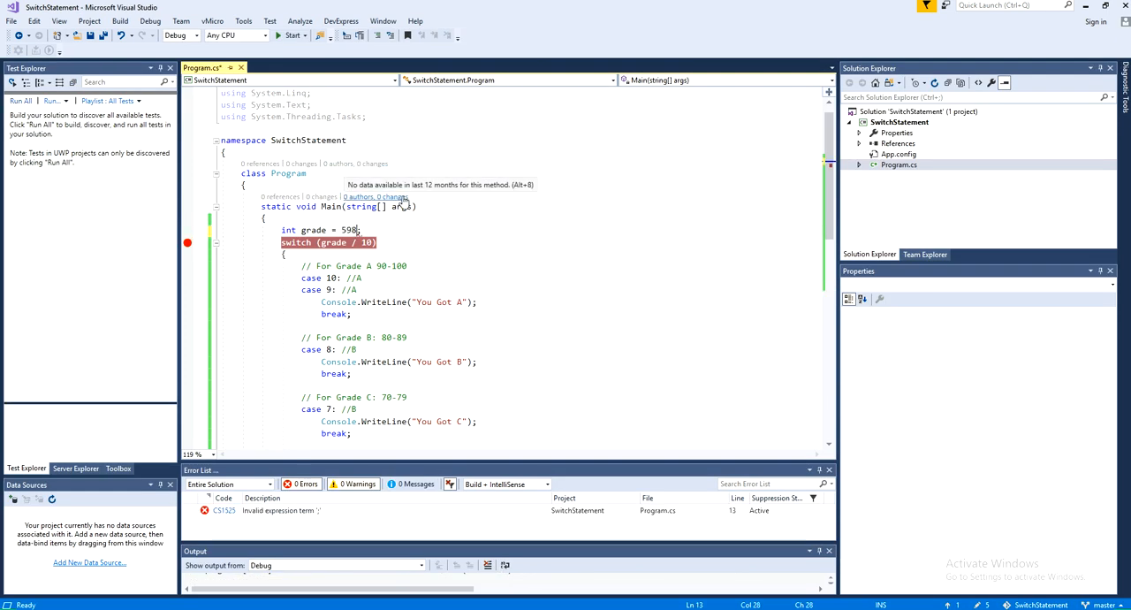
pyautogui.press('Backspace')
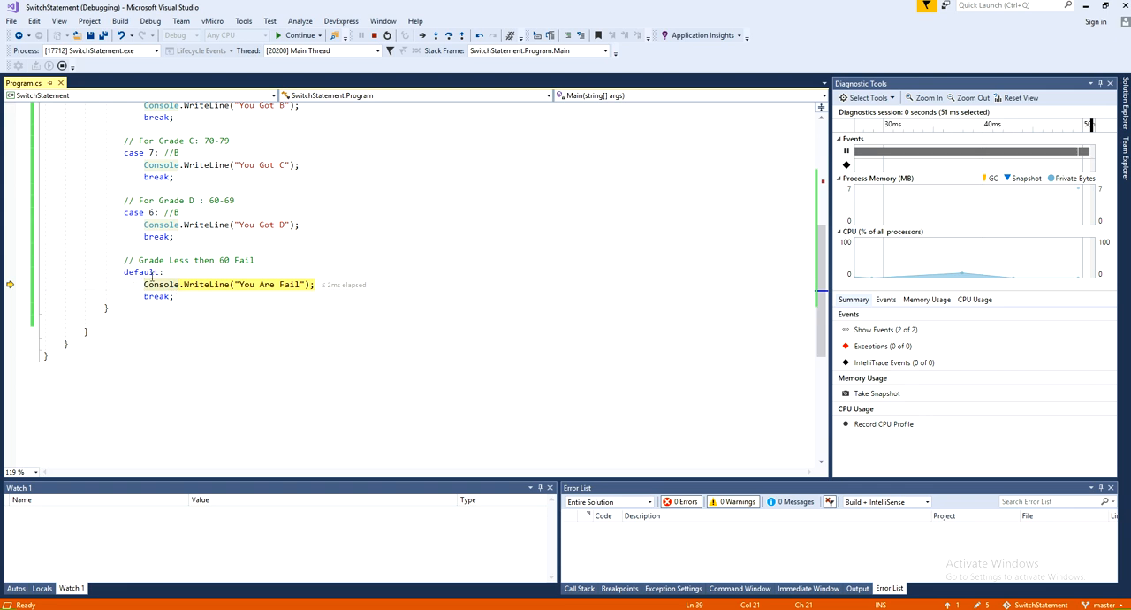
pyautogui.moveTo(201, 286)
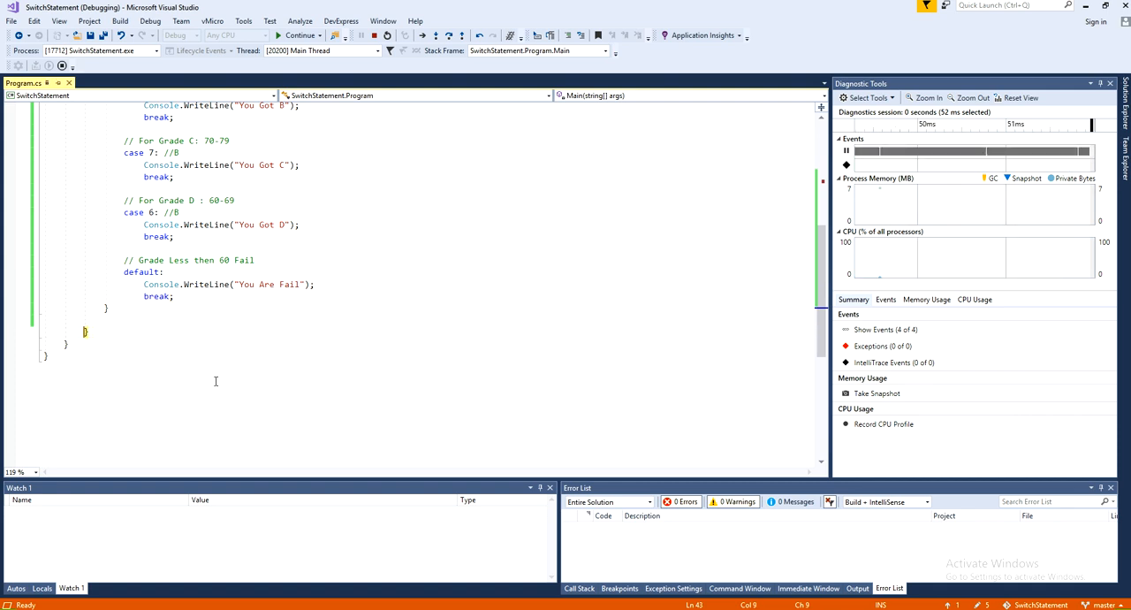
pyautogui.click(376, 35)
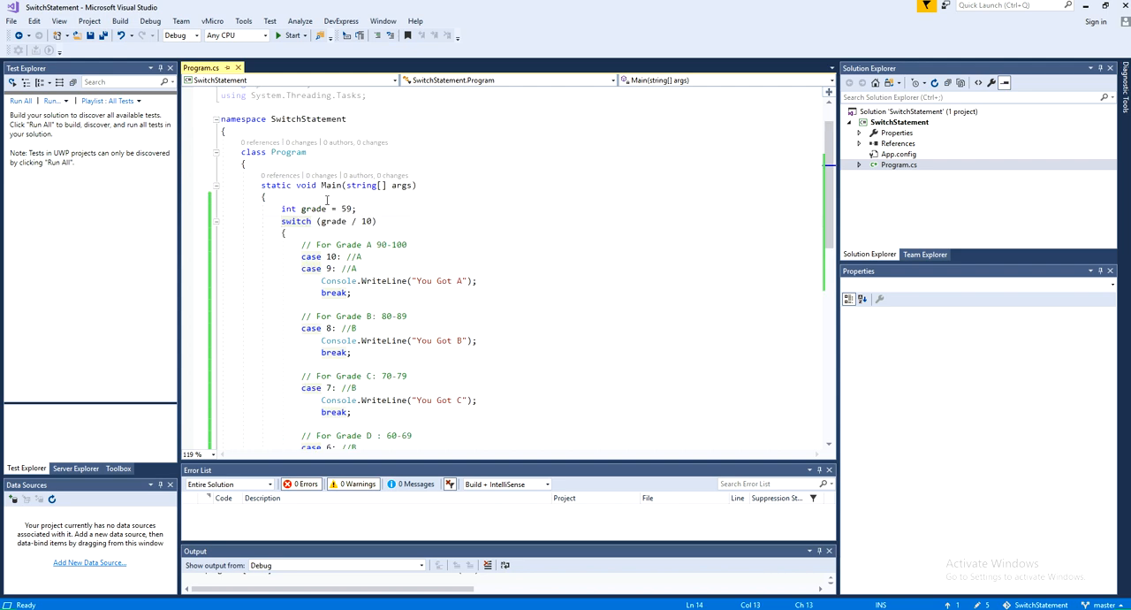
pyautogui.moveTo(421, 223)
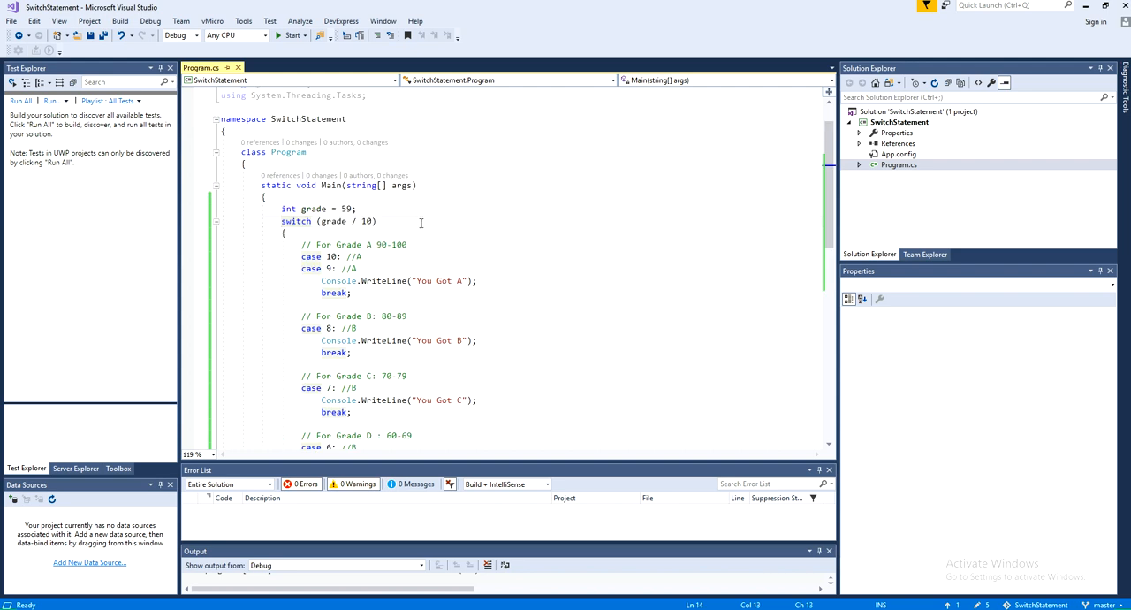